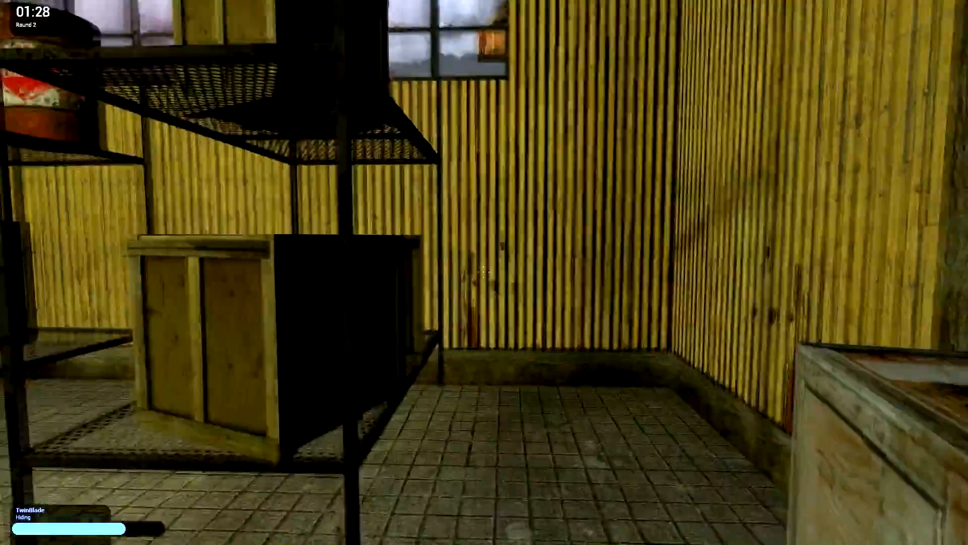
pyautogui.moveTo(484, 271)
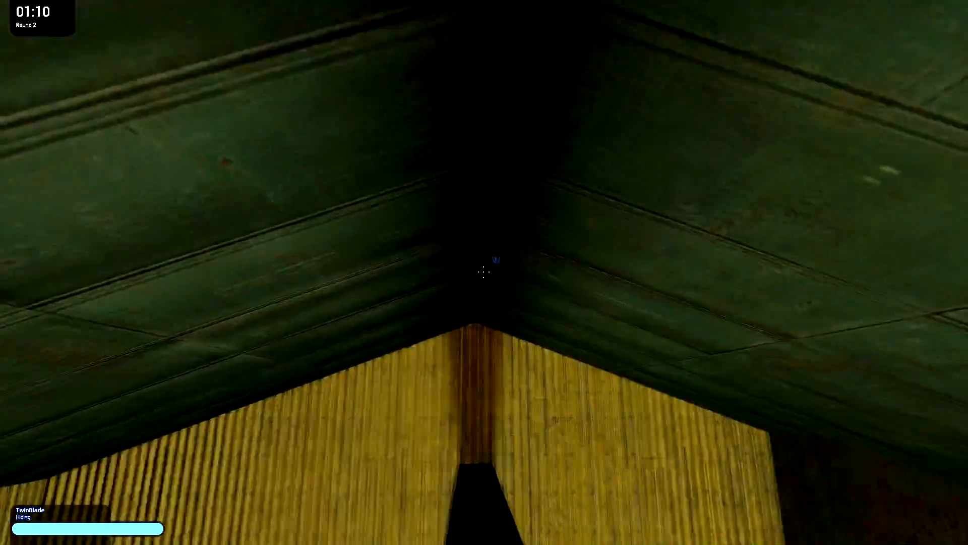
pyautogui.moveTo(484, 272)
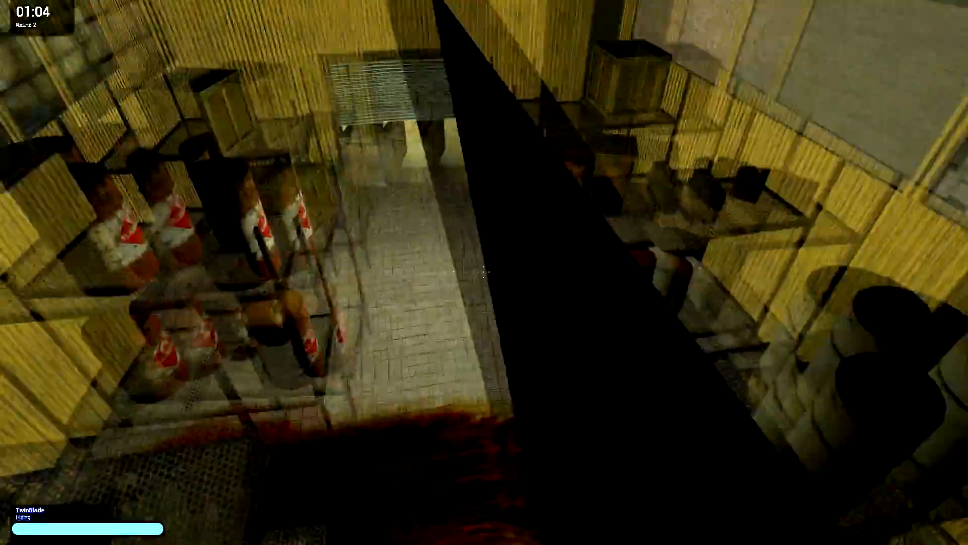
pyautogui.moveTo(484, 272)
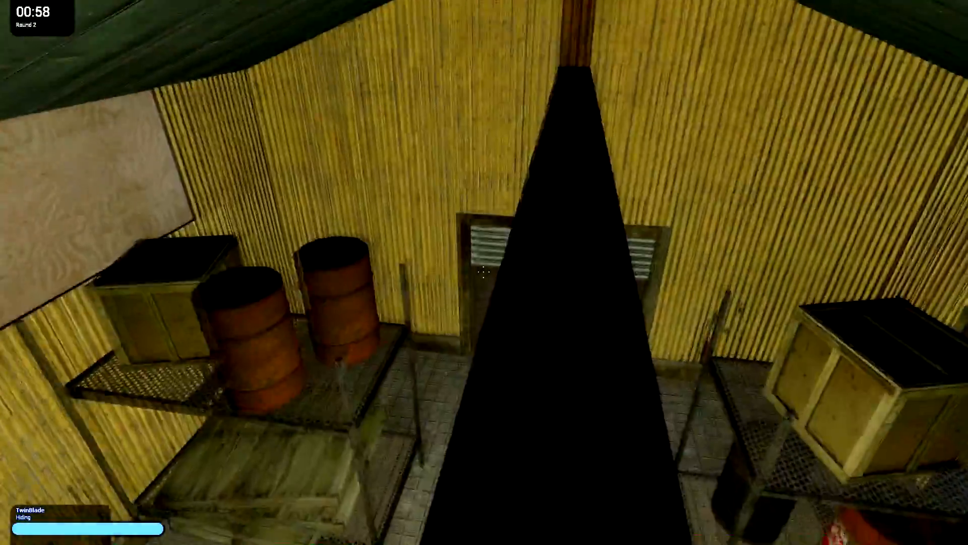
pyautogui.moveTo(484, 273)
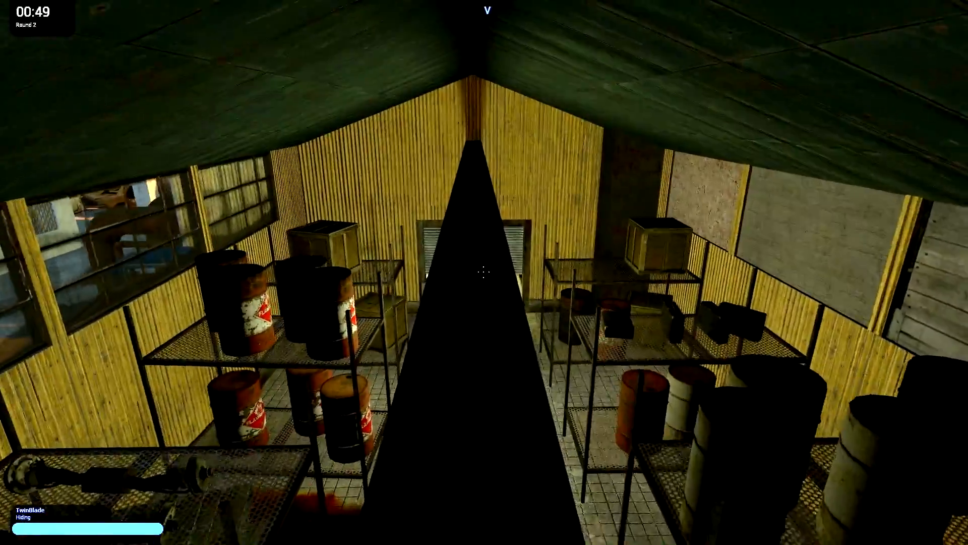
pyautogui.moveTo(484, 272)
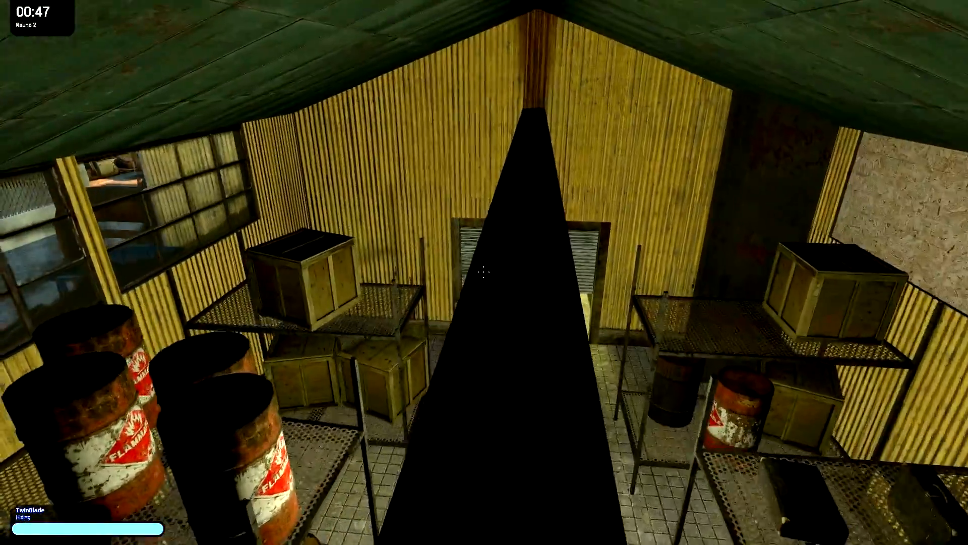